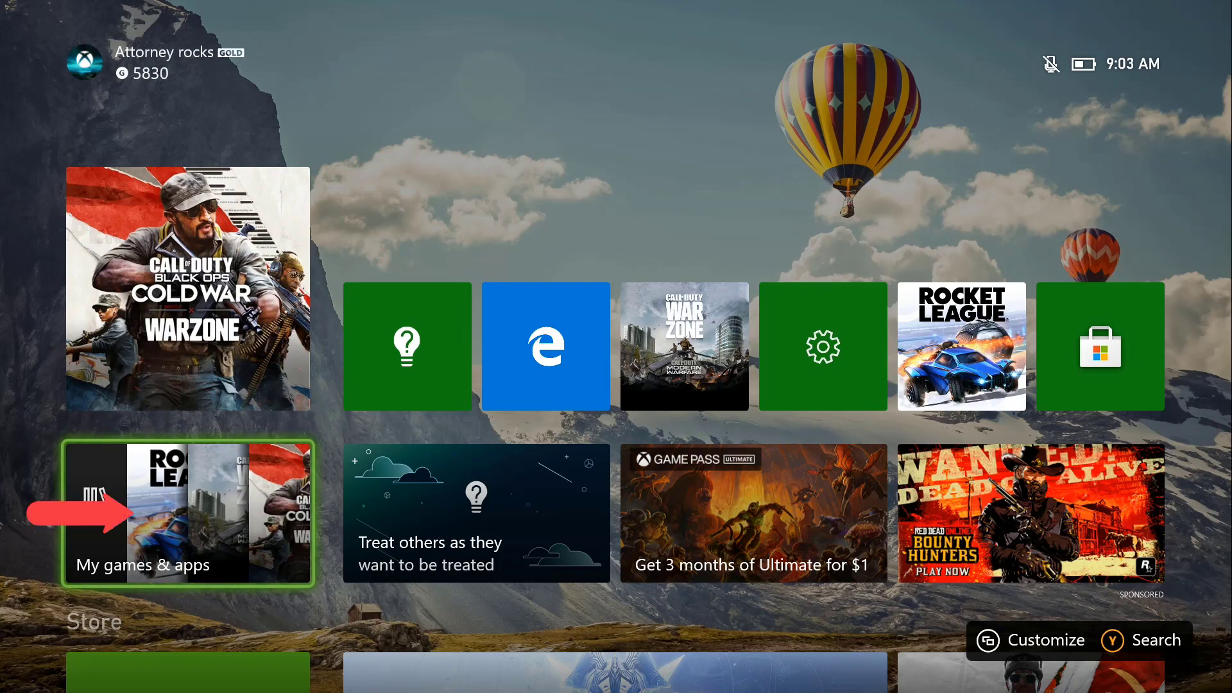
Show the Apps list in My games & apps, where Microsoft Edge appears
left_click(188, 511)
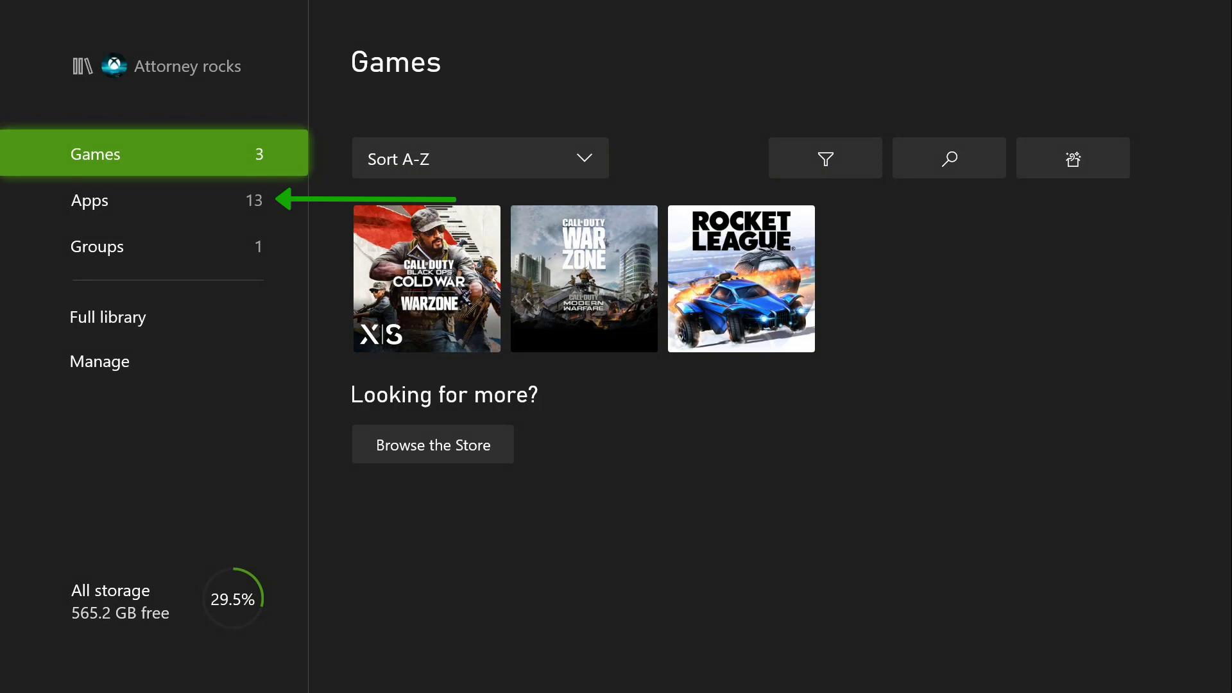
left_click(90, 200)
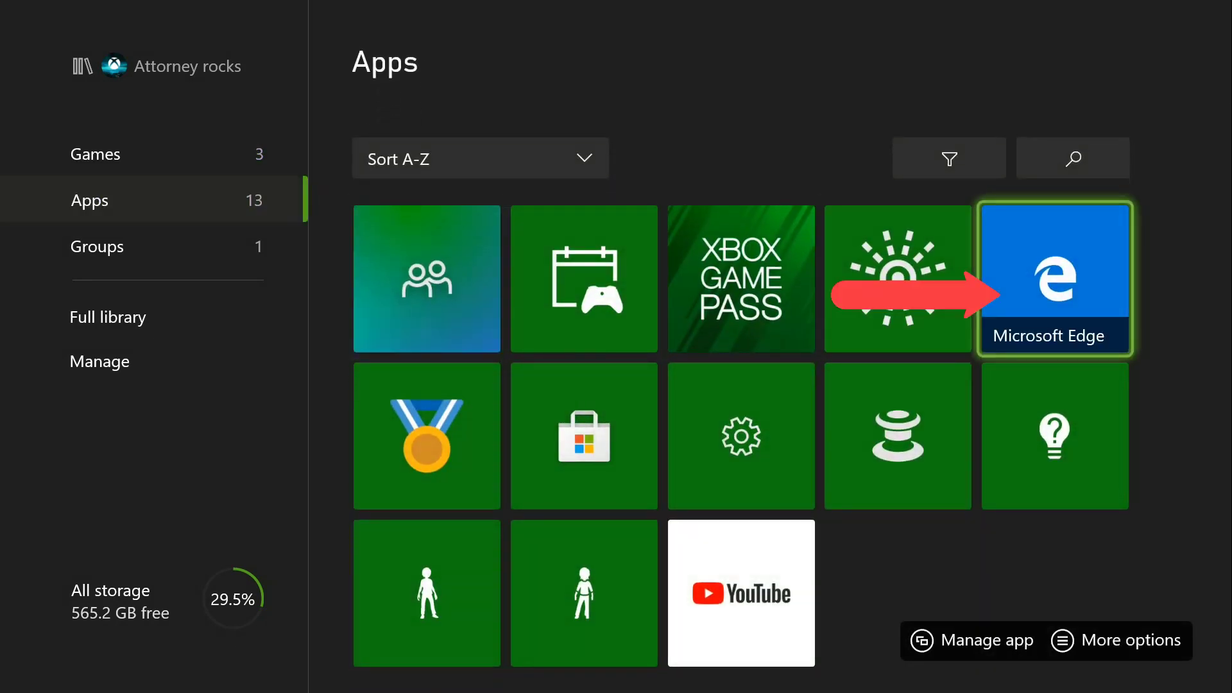
Launch Microsoft Edge and search Bing for 'minions hd'
left_click(1054, 278)
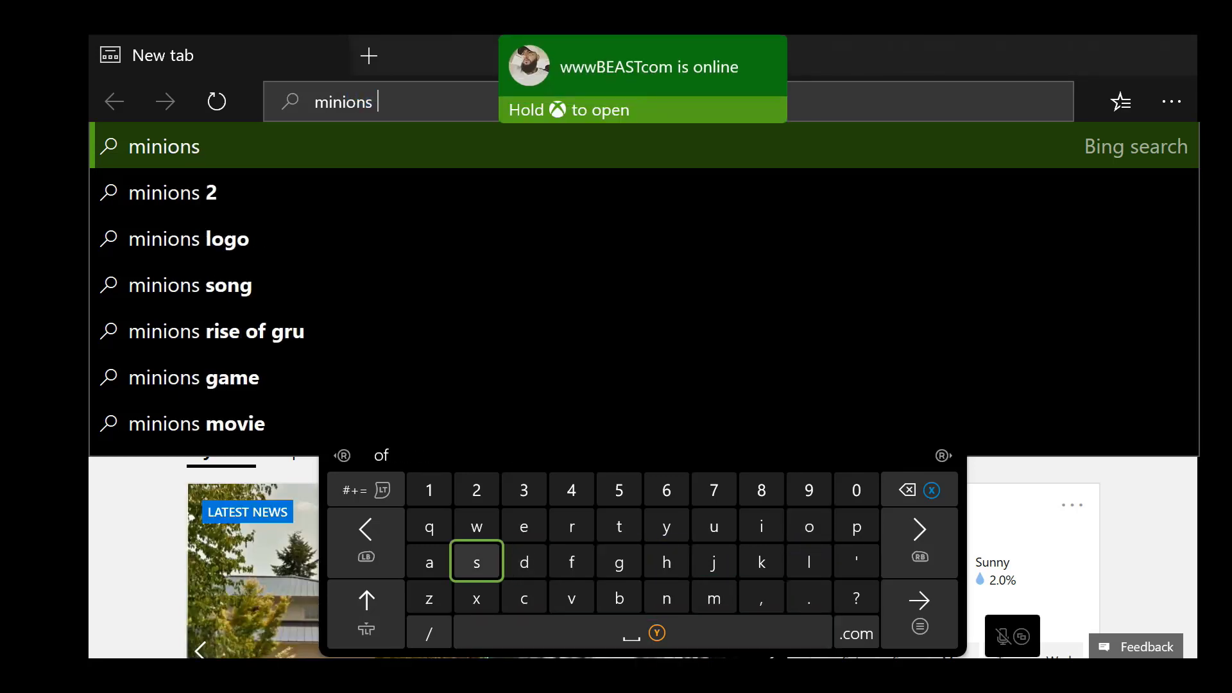
type("https://www.bing.com/search?q=")
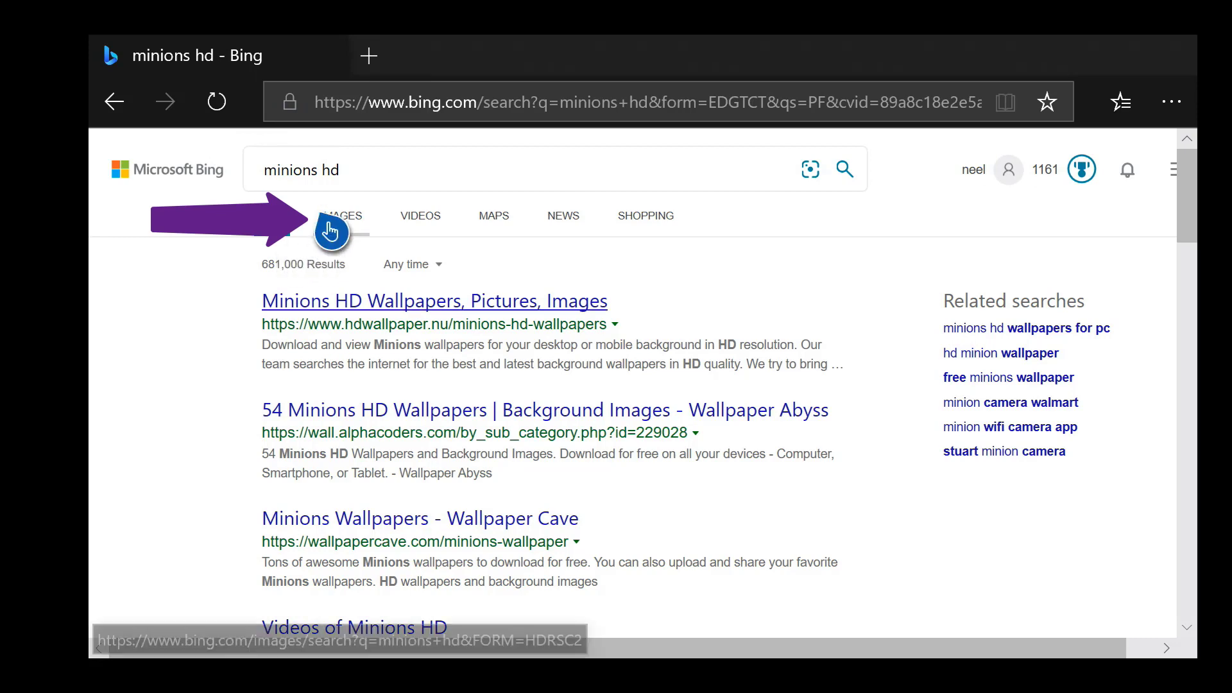
Open a full-size two-Minions wallpaper from Bing image results in a new tab
left_click(340, 215)
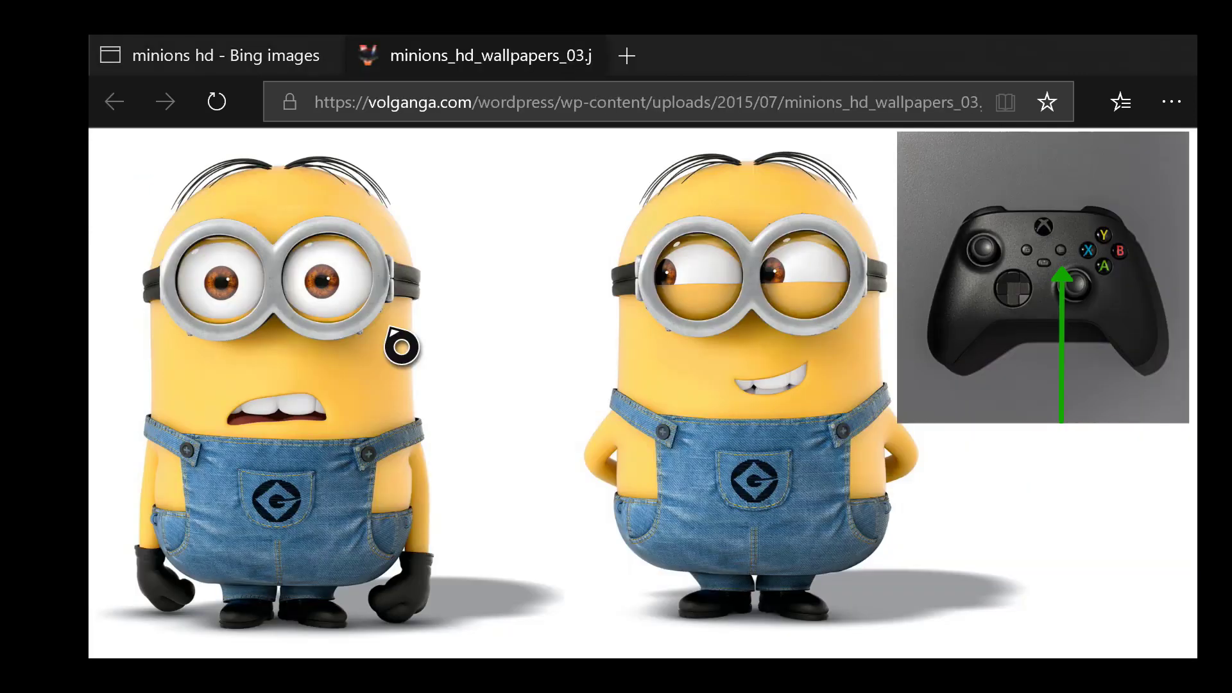
Save the Minion wallpaper as a JPG and return to the Xbox home screen
right_click(401, 346)
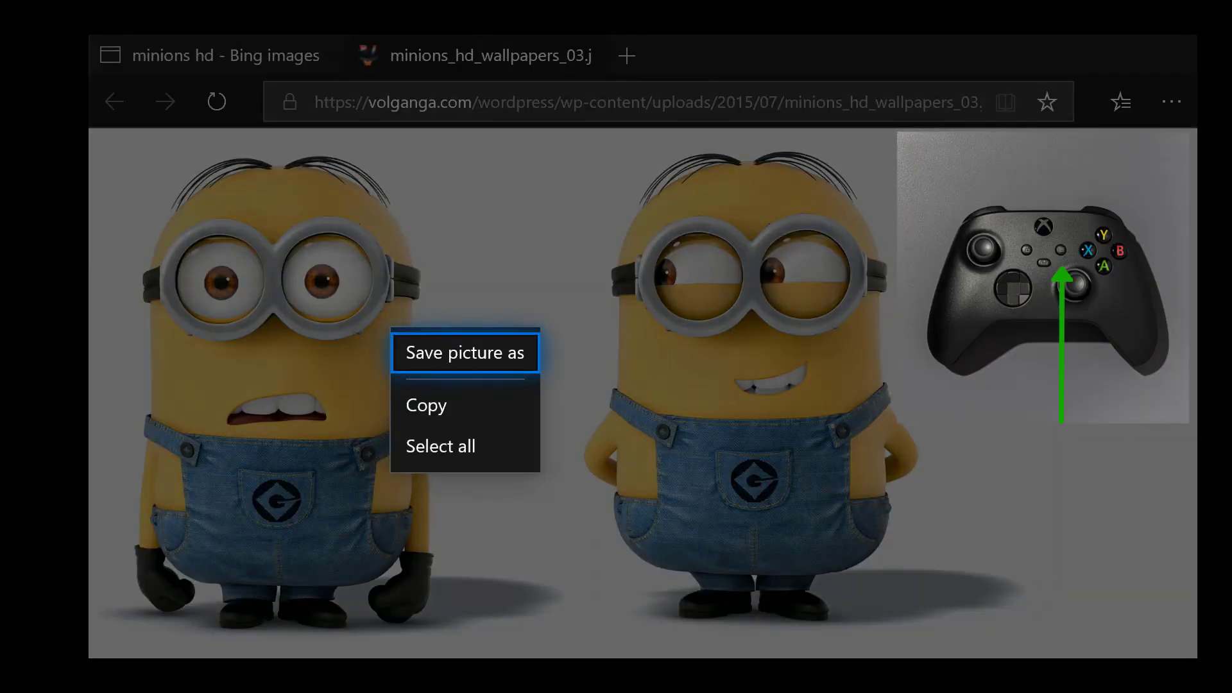
left_click(464, 352)
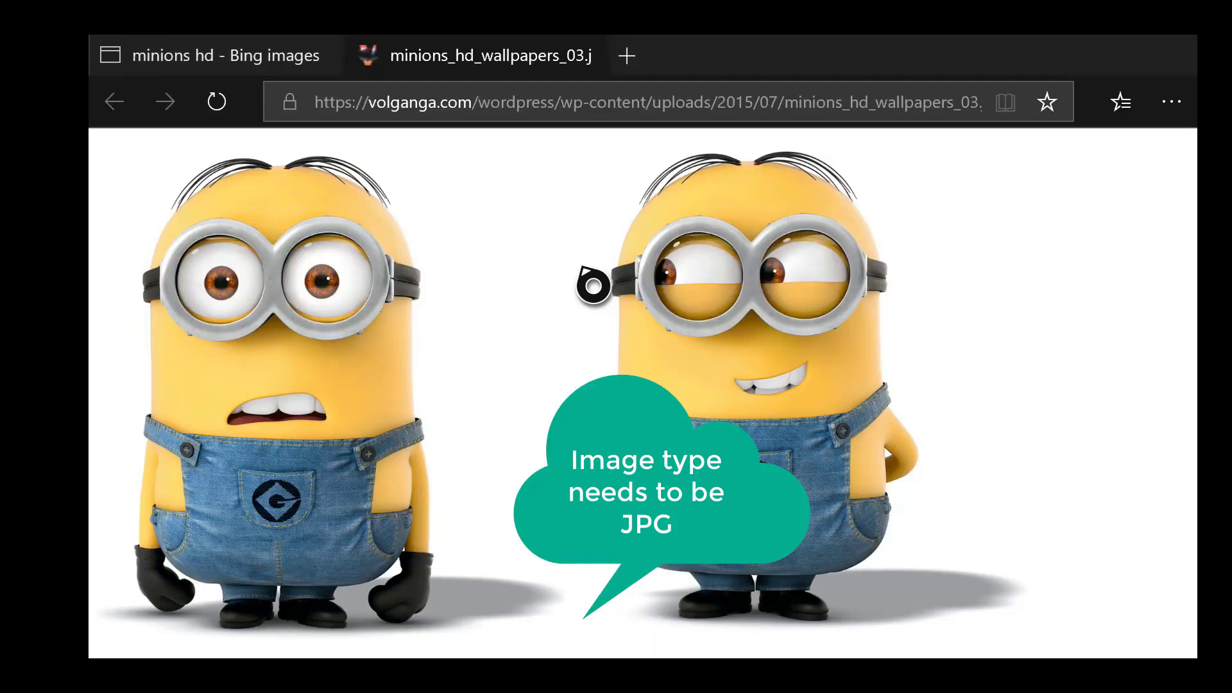
left_click(216, 101)
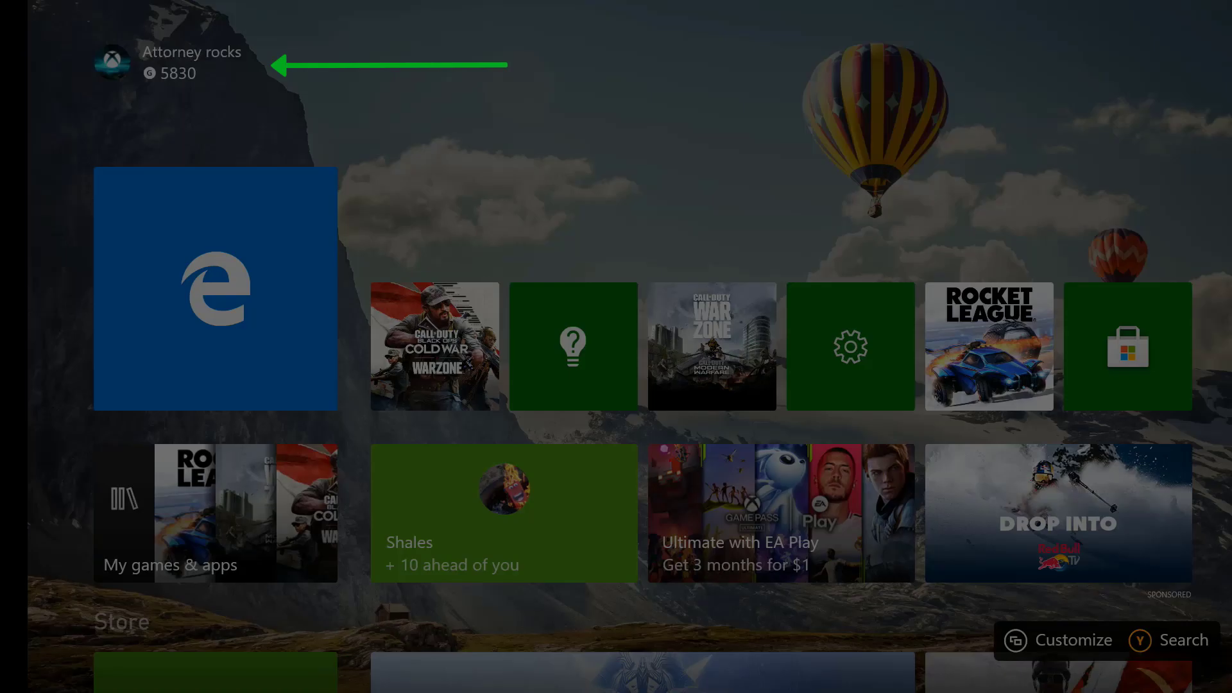
Open Change gamerpic from the profile's Customize profile options
left_click(118, 62)
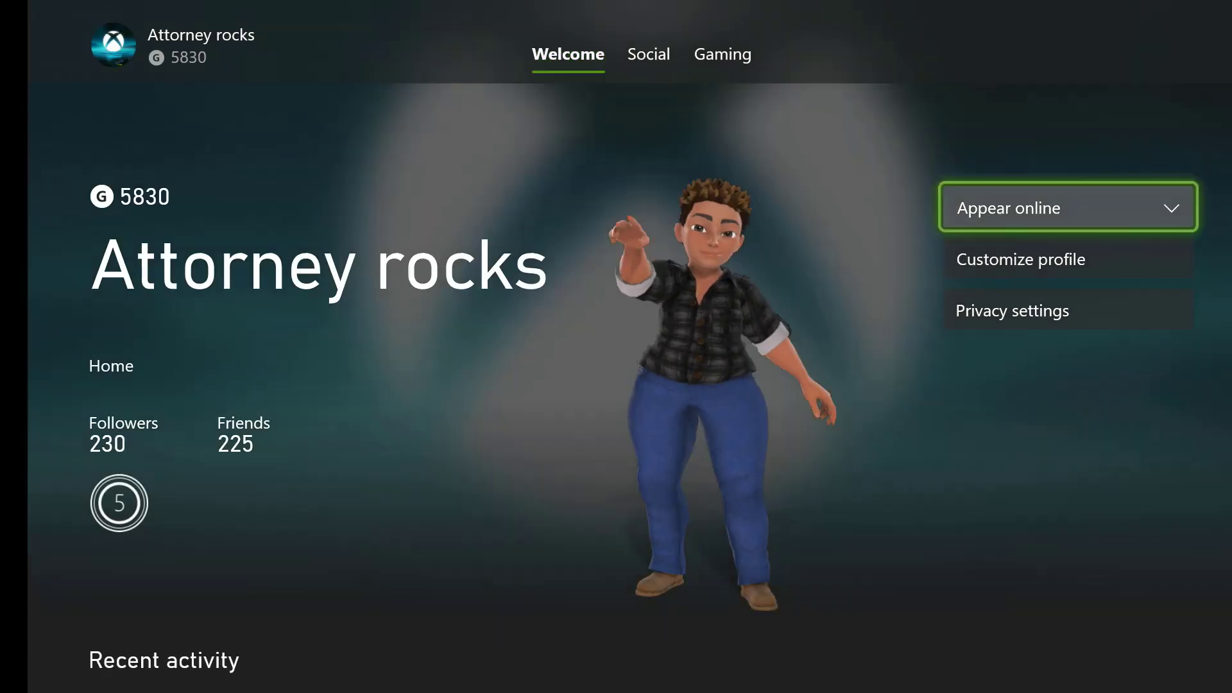
left_click(1020, 260)
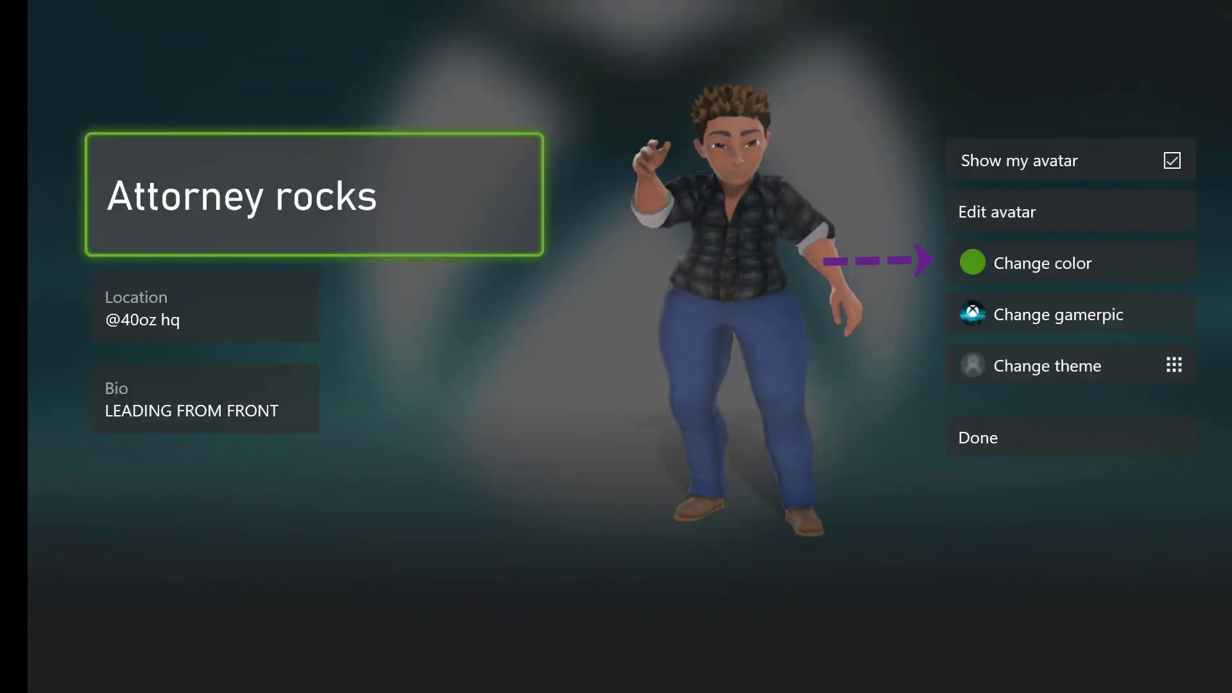
left_click(1058, 315)
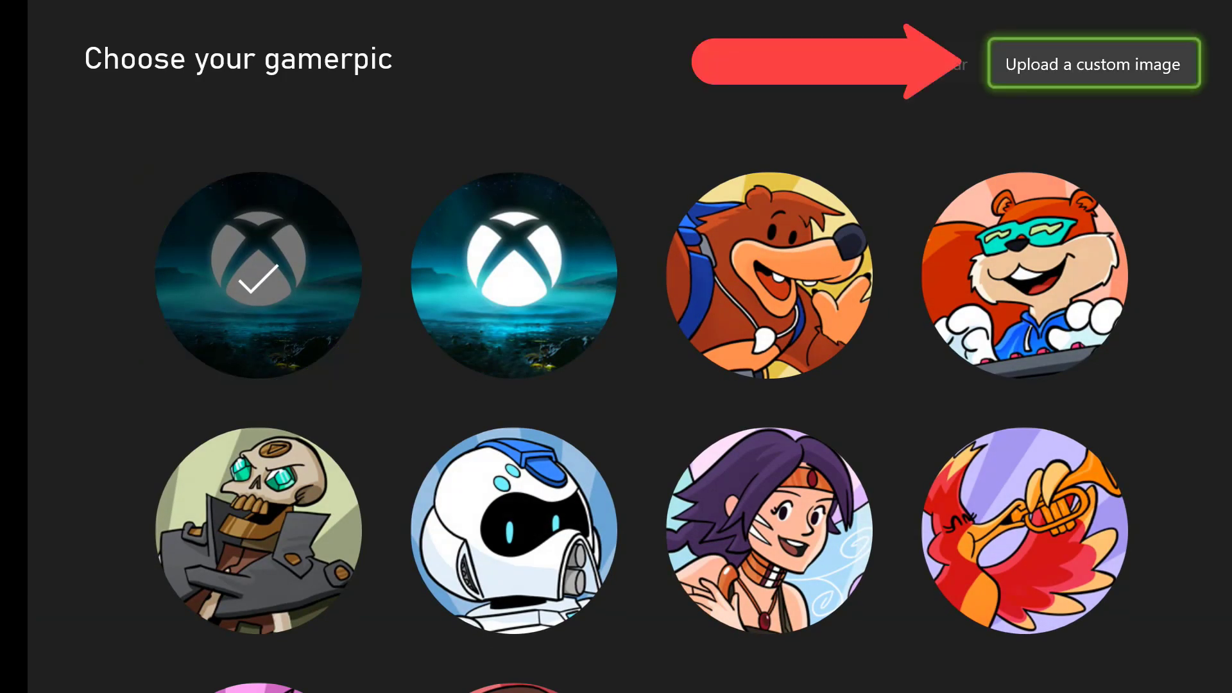
Load the saved Minion picture as a custom image and adjust its framing
left_click(1093, 63)
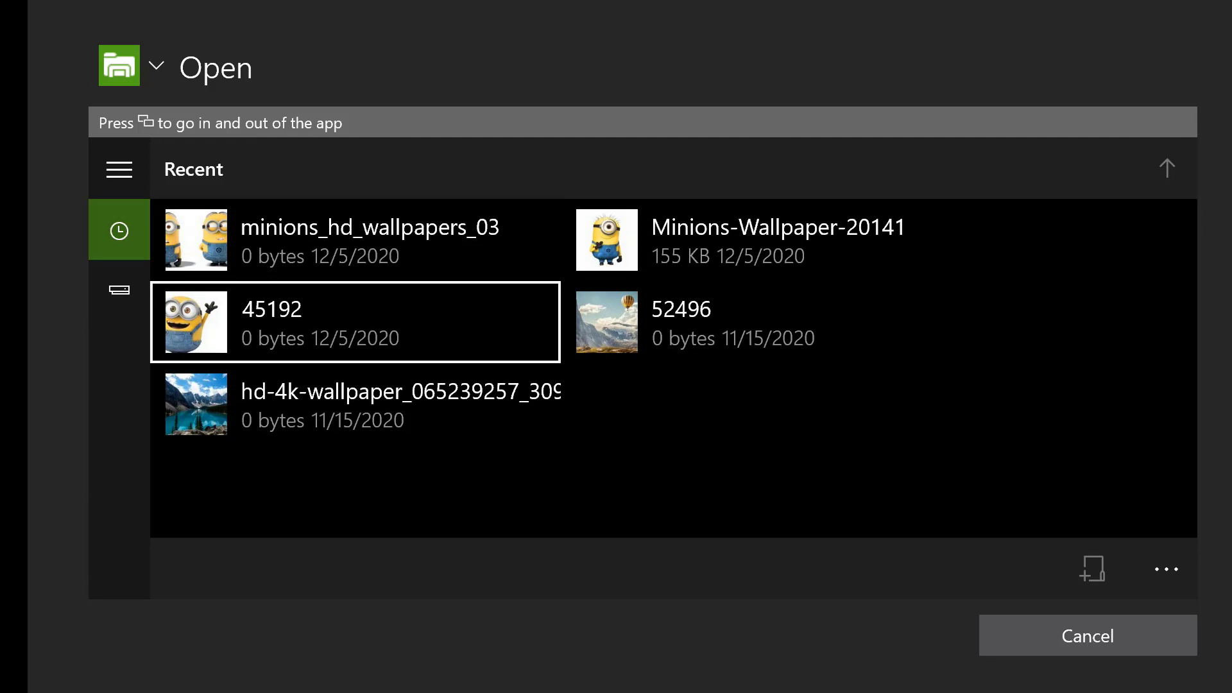
left_click(766, 240)
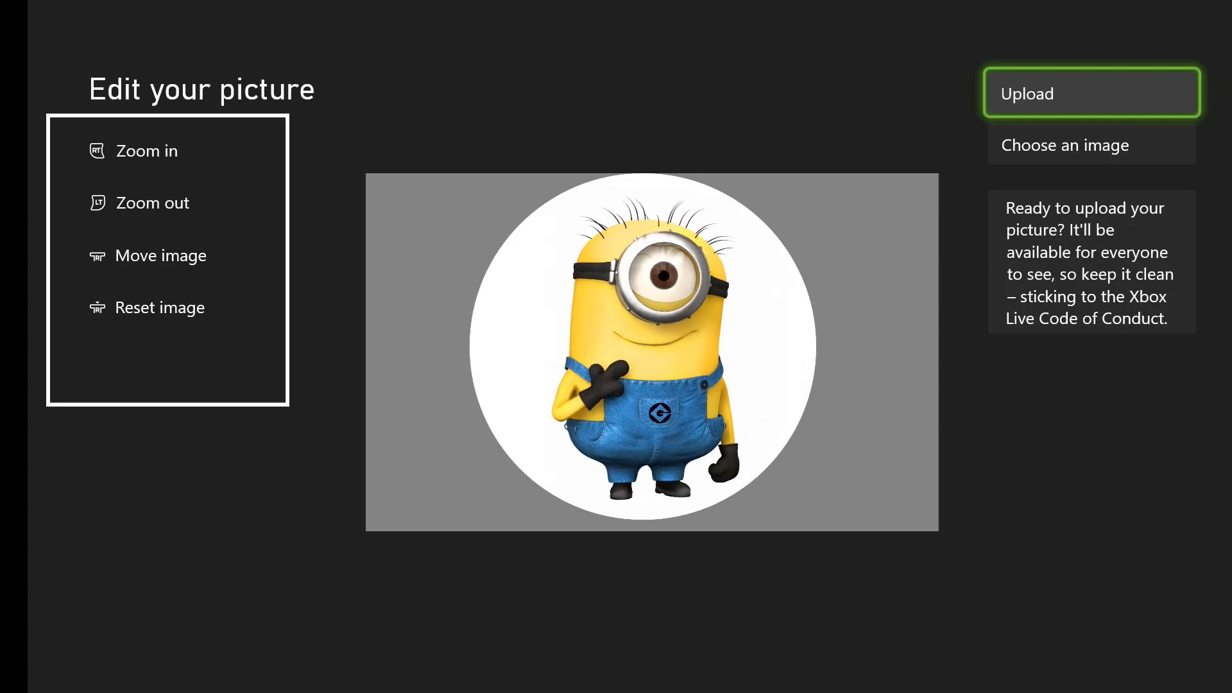
left_click(153, 202)
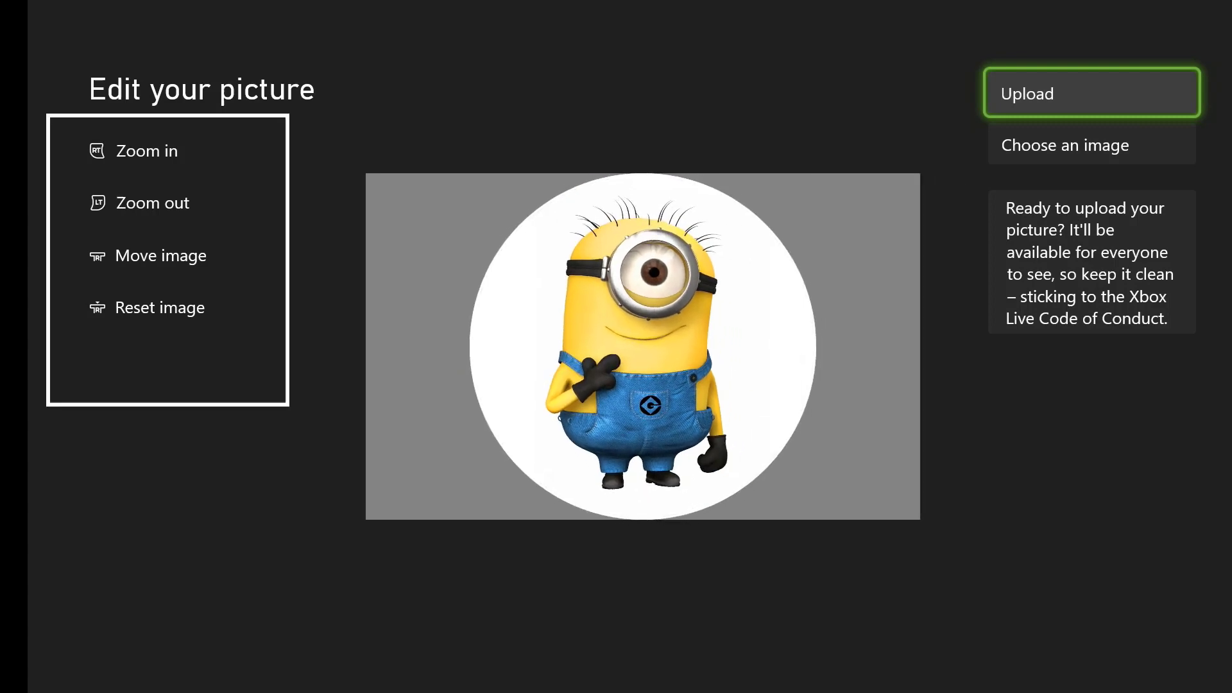
Upload the Minion picture as gamerpic and confirm it is the current selection
left_click(1091, 93)
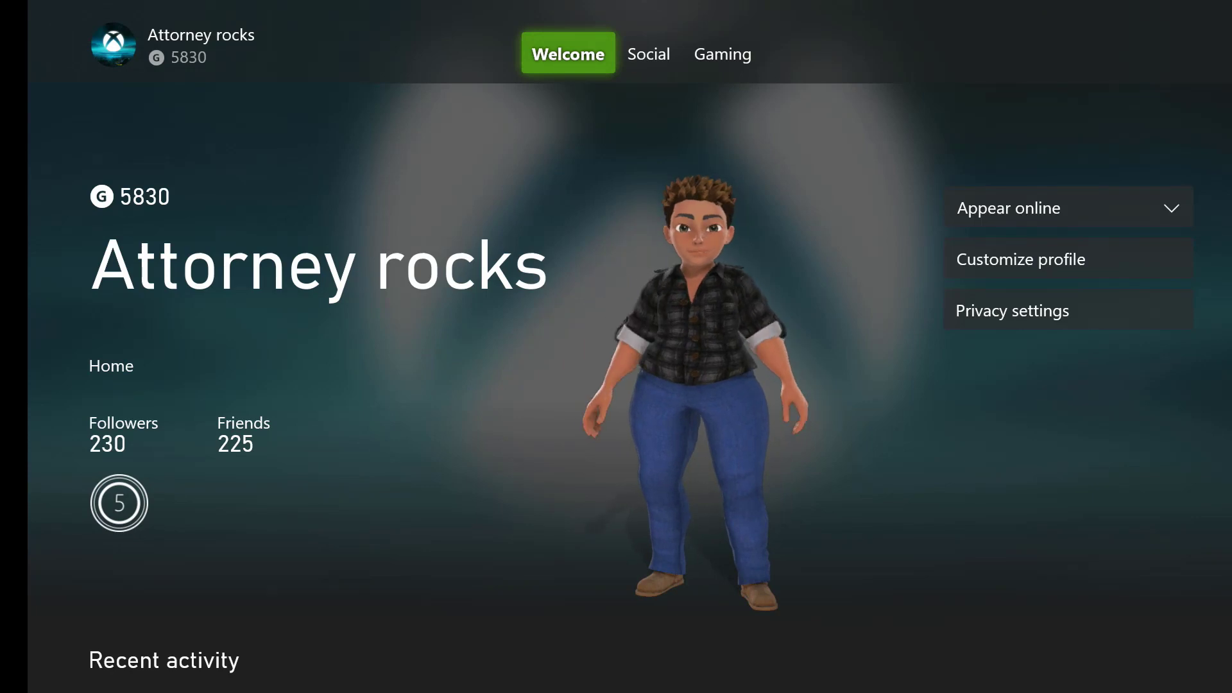
left_click(1022, 259)
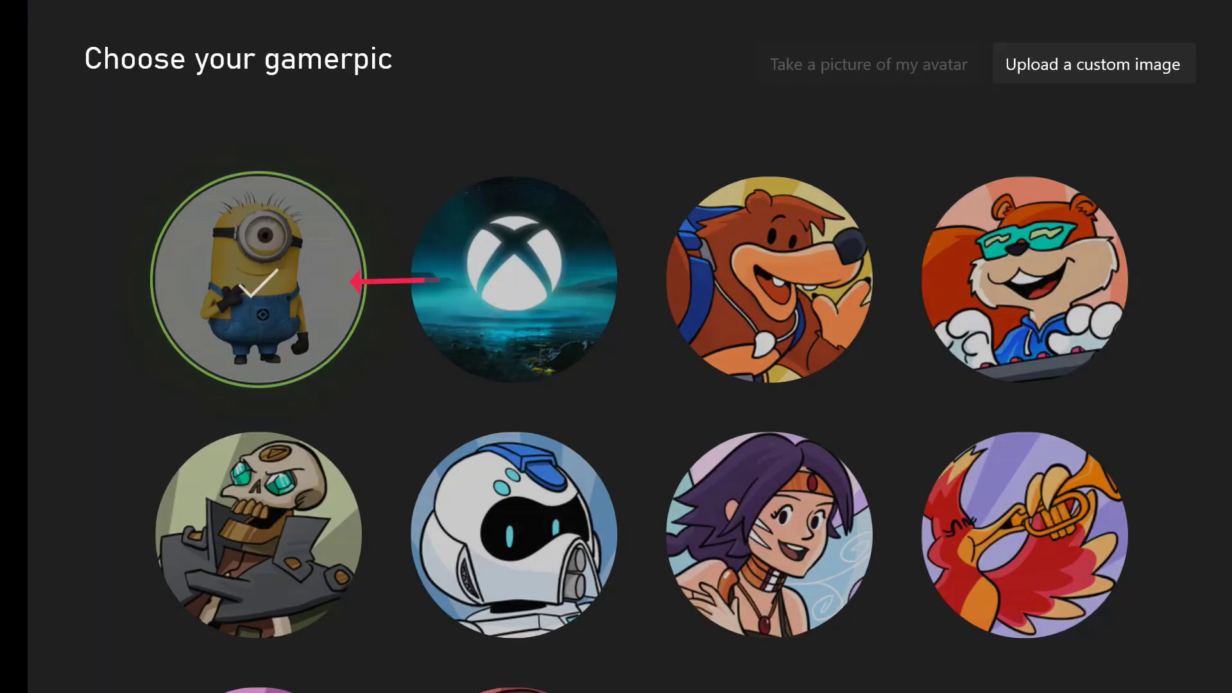